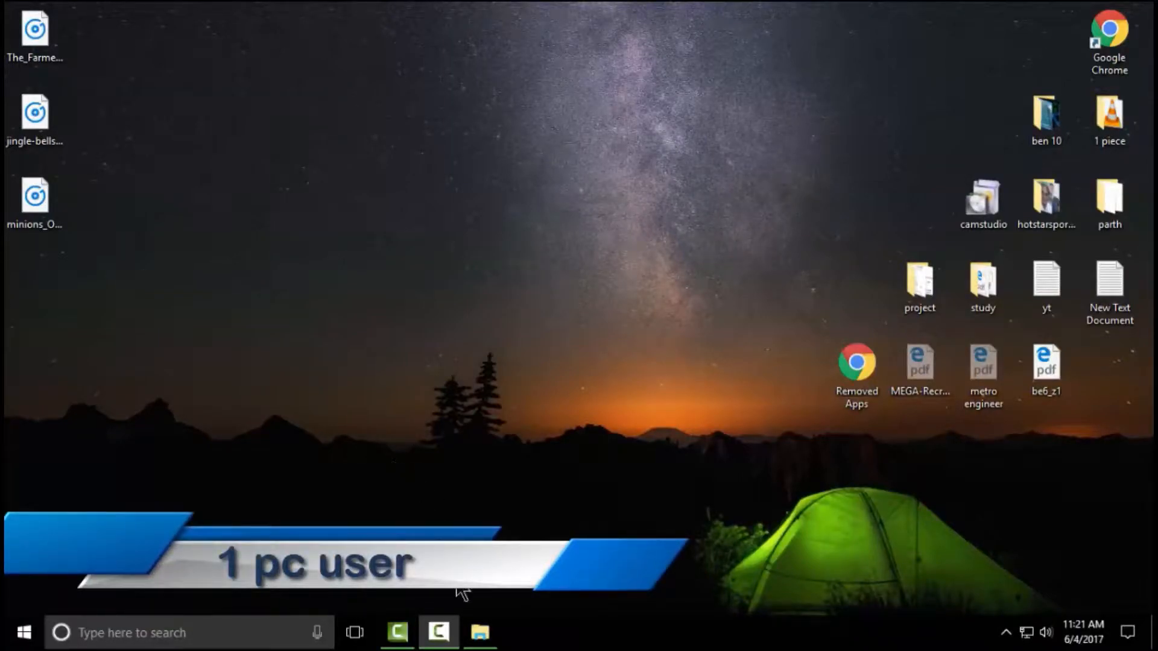
Open Local Disk (C:) in File Explorer to show the Windows.old folder
click(480, 633)
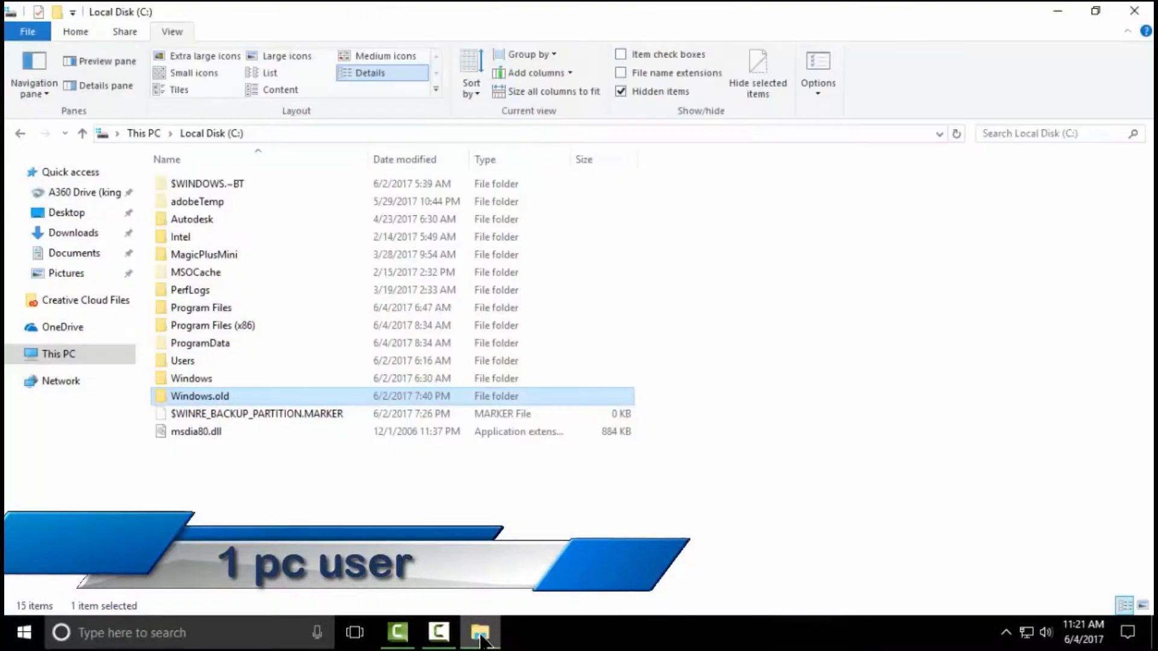
mouse_move(473, 515)
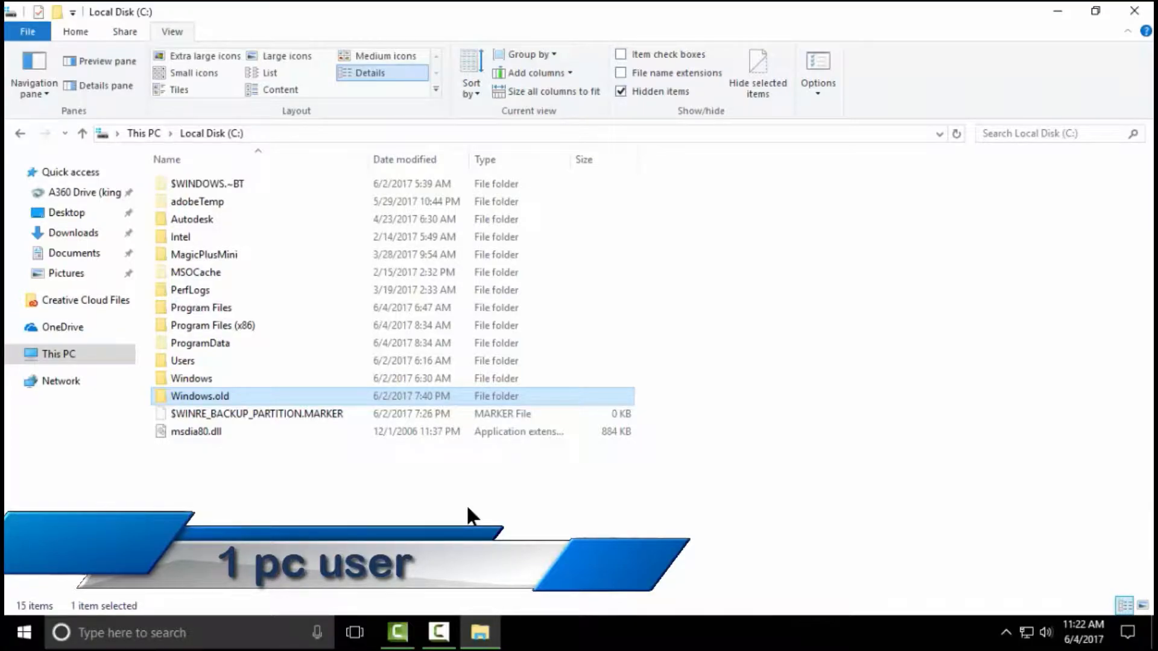
mouse_move(184, 398)
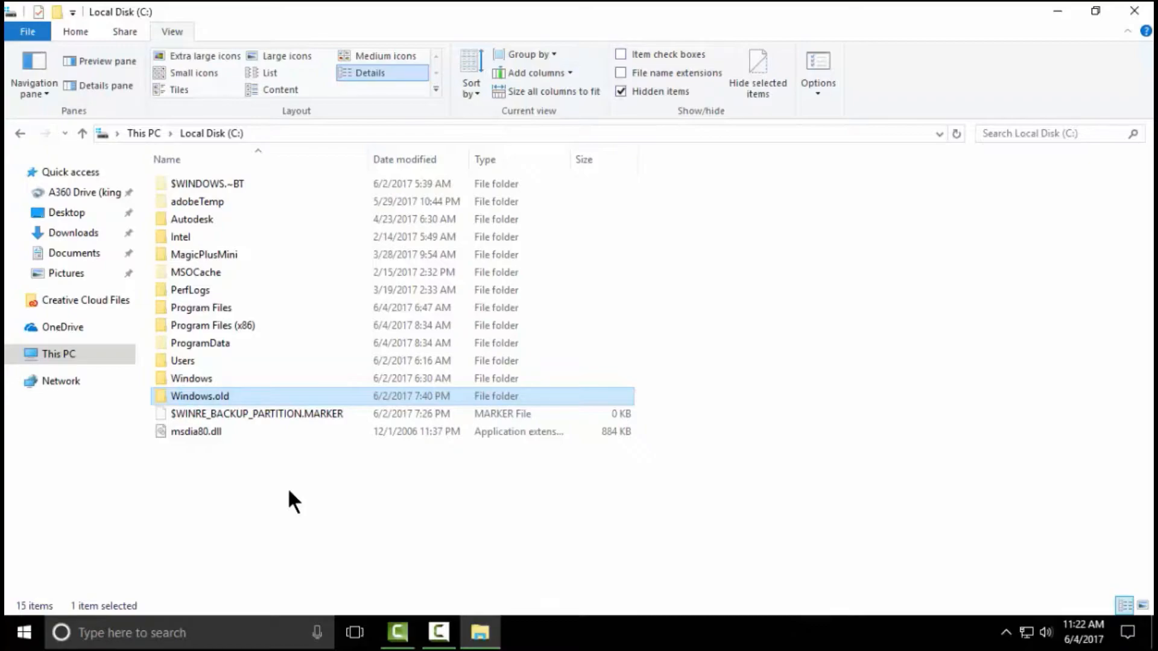
mouse_move(285, 499)
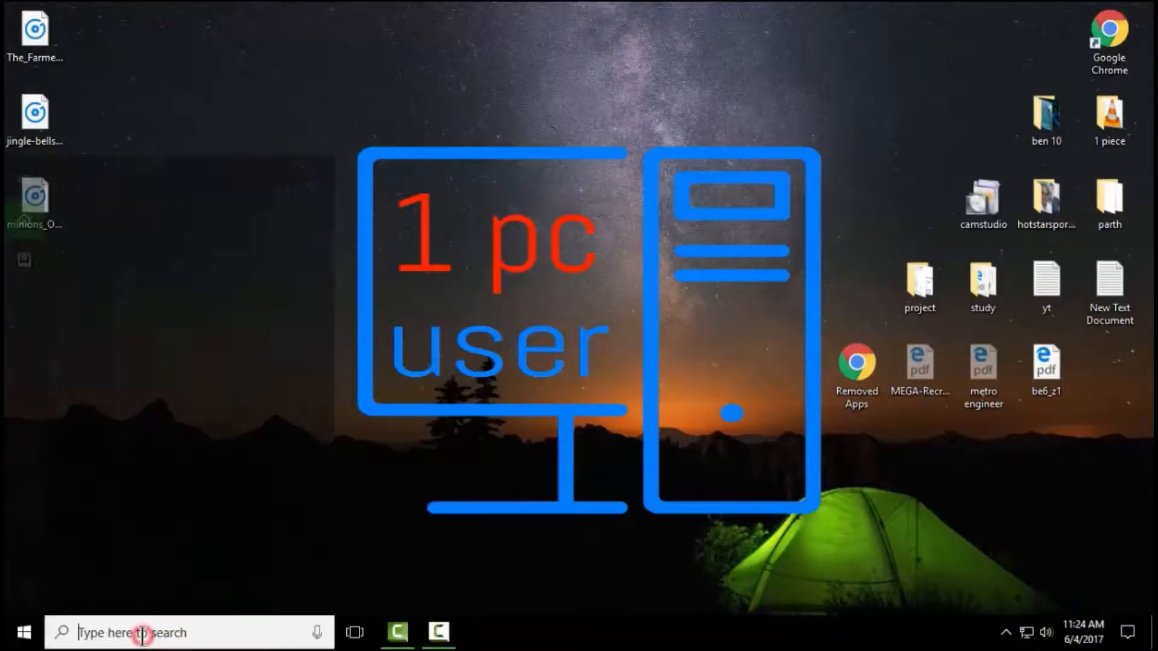
Search Windows for 'di' and launch the Disk Cleanup desktop app
text(dis)
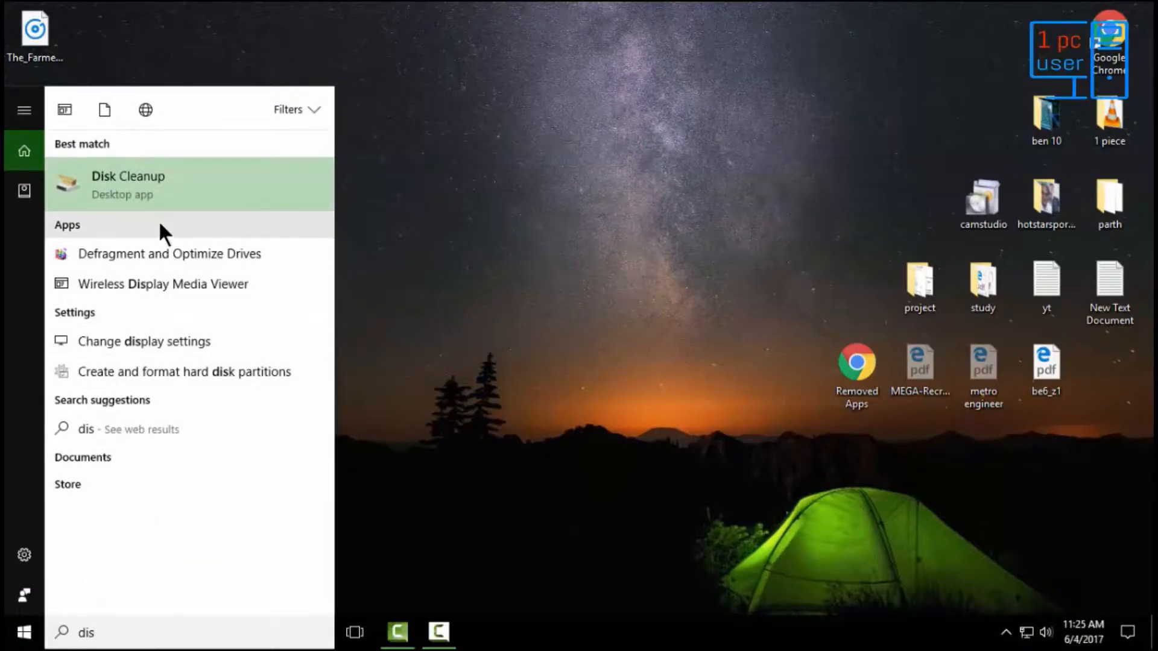
click(128, 185)
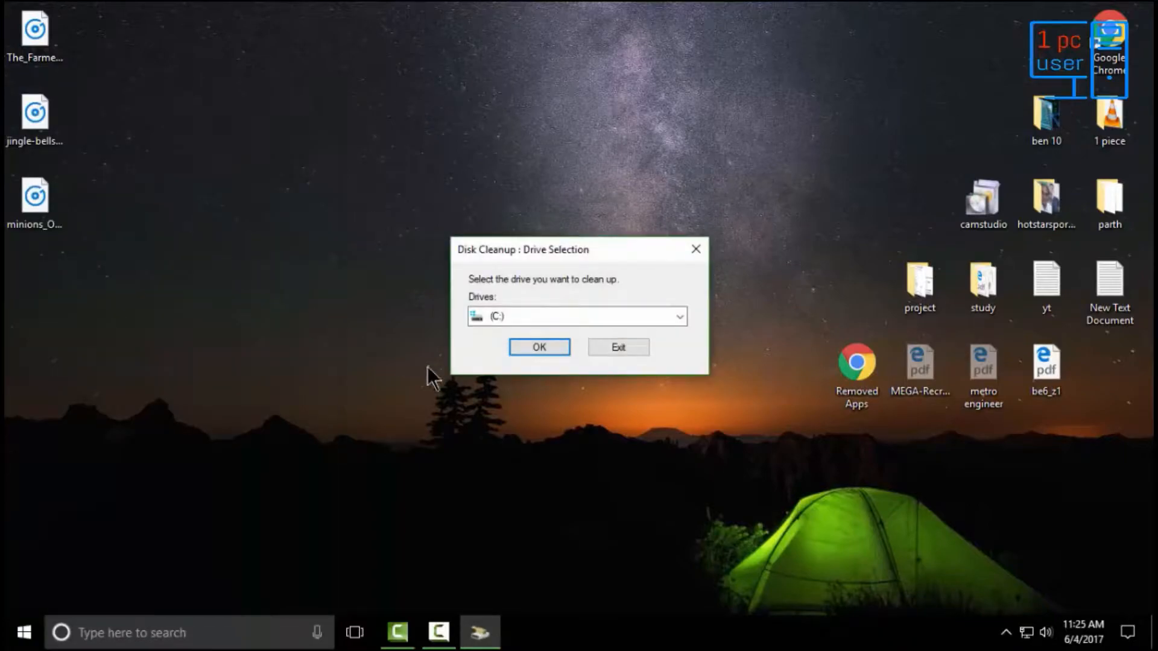
Pick drive C: and rescan it including system files
click(539, 347)
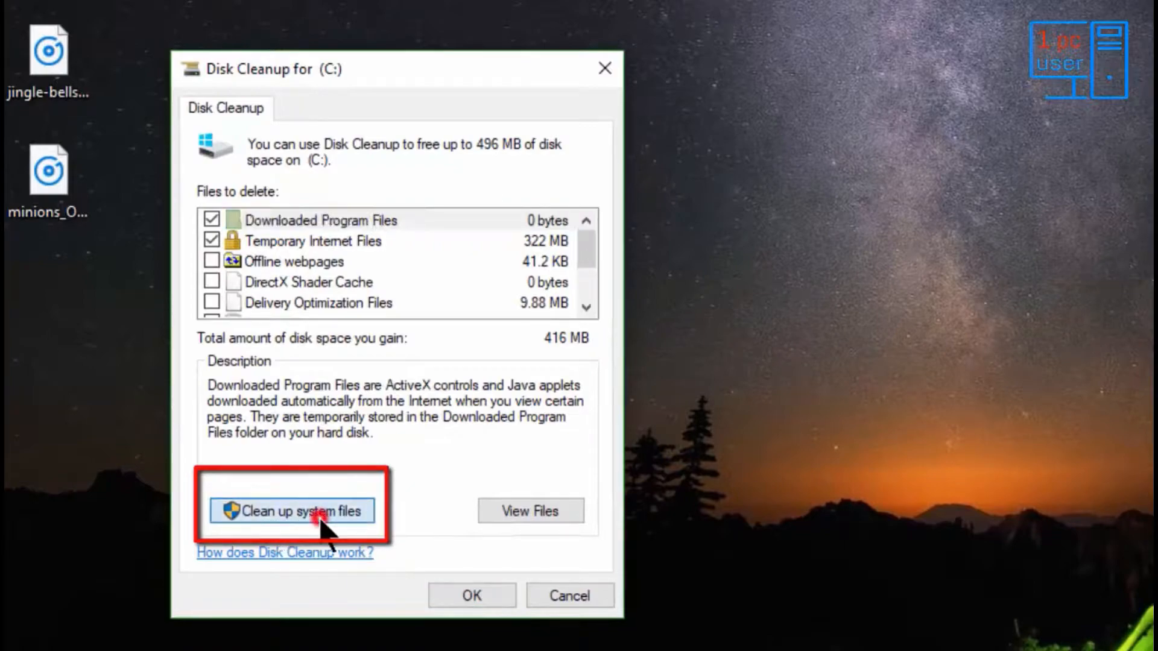
click(290, 511)
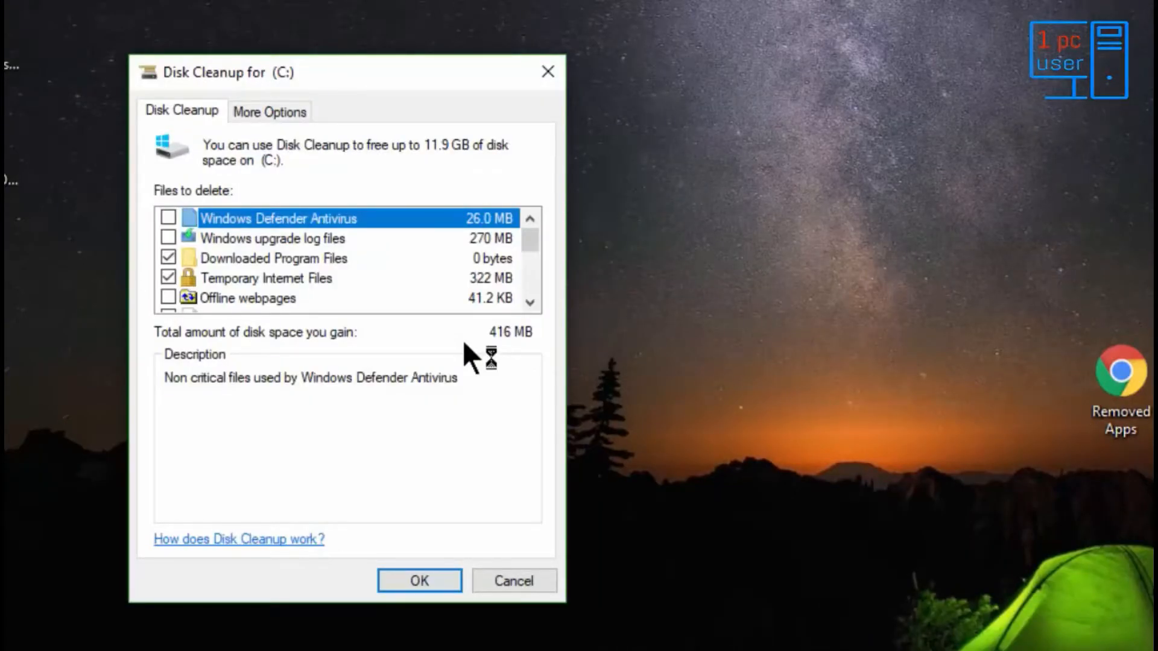
Uncheck Downloaded Program Files and Temporary Internet Files, tick Previous Windows installation(s), and confirm with OK
click(168, 258)
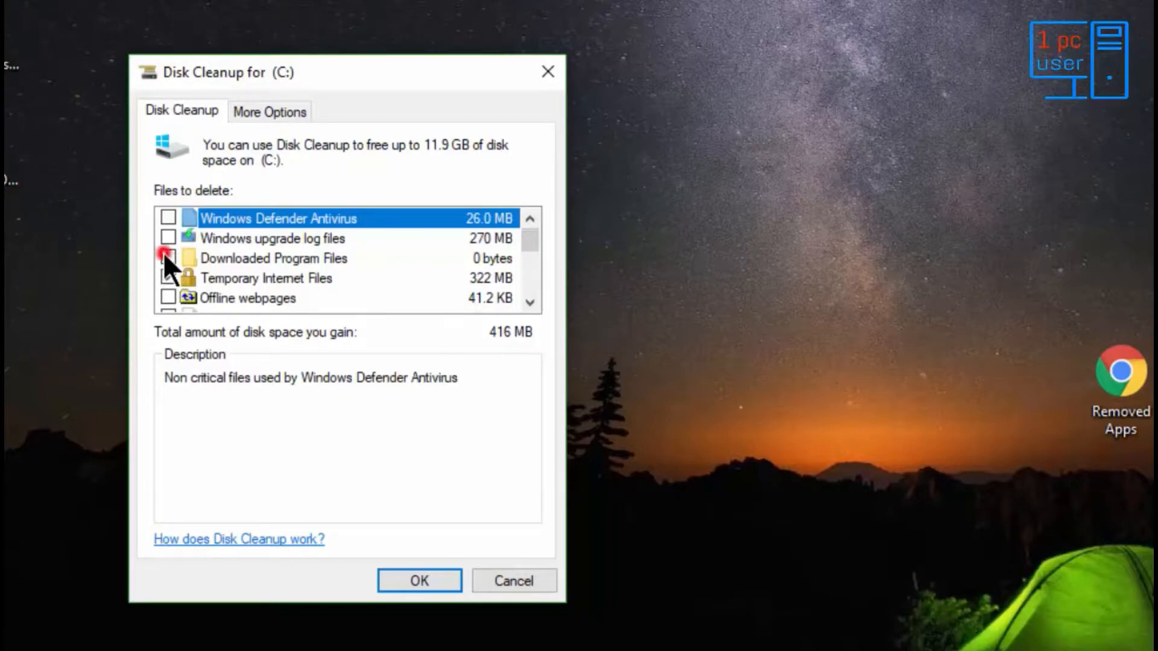
click(167, 258)
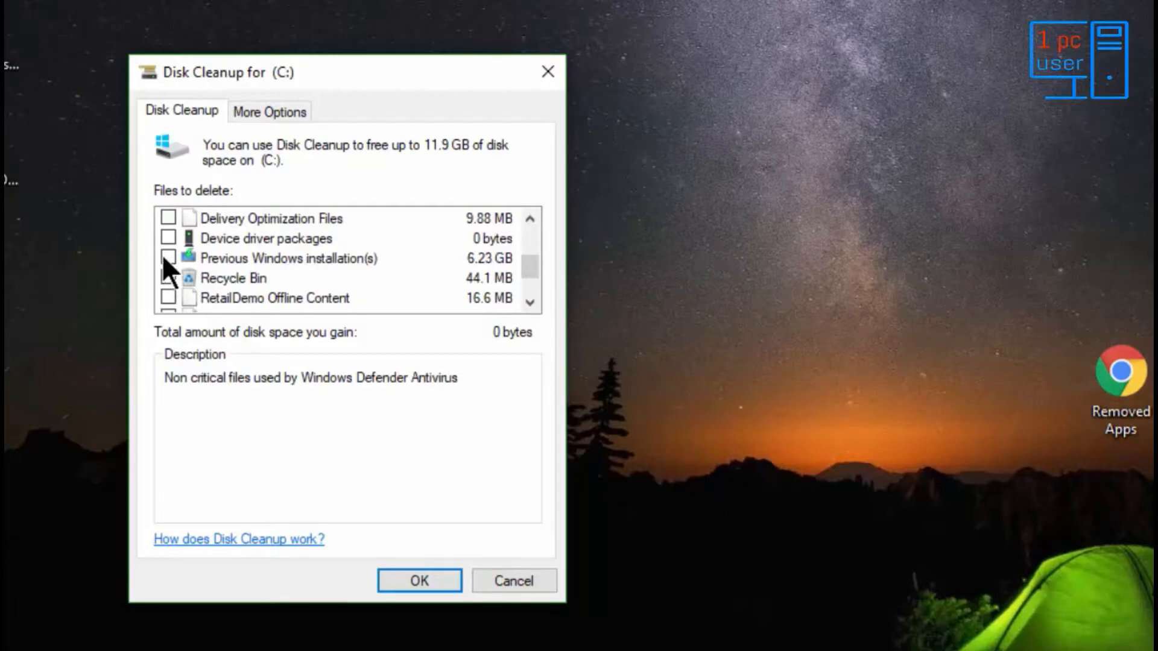
click(169, 258)
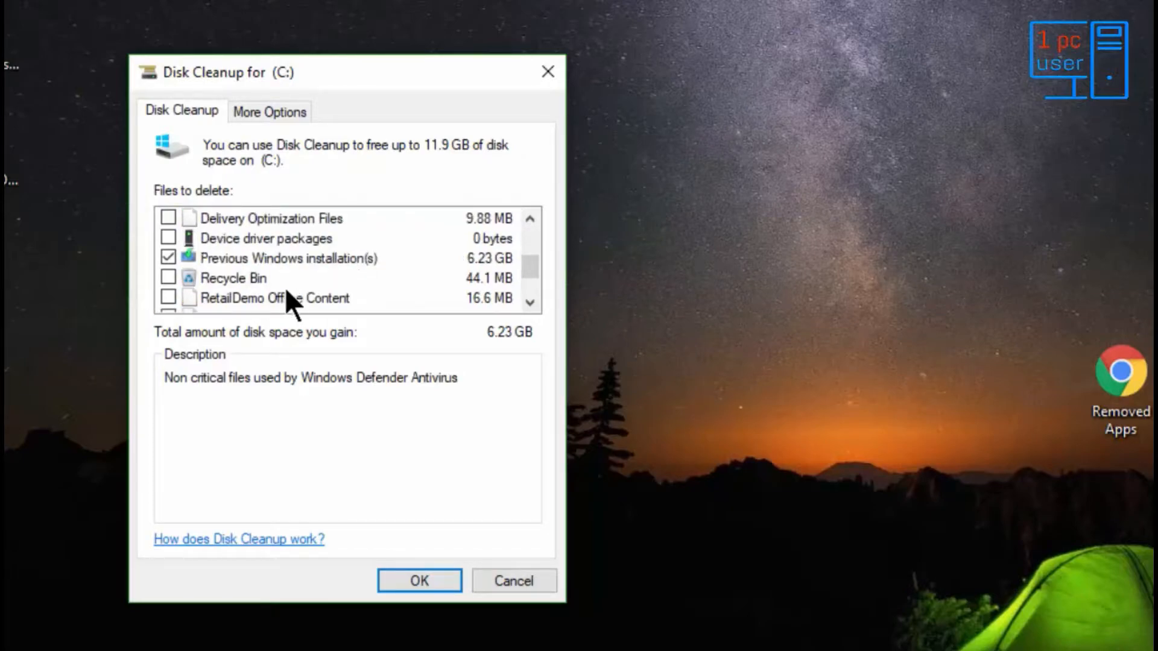
mouse_move(314, 269)
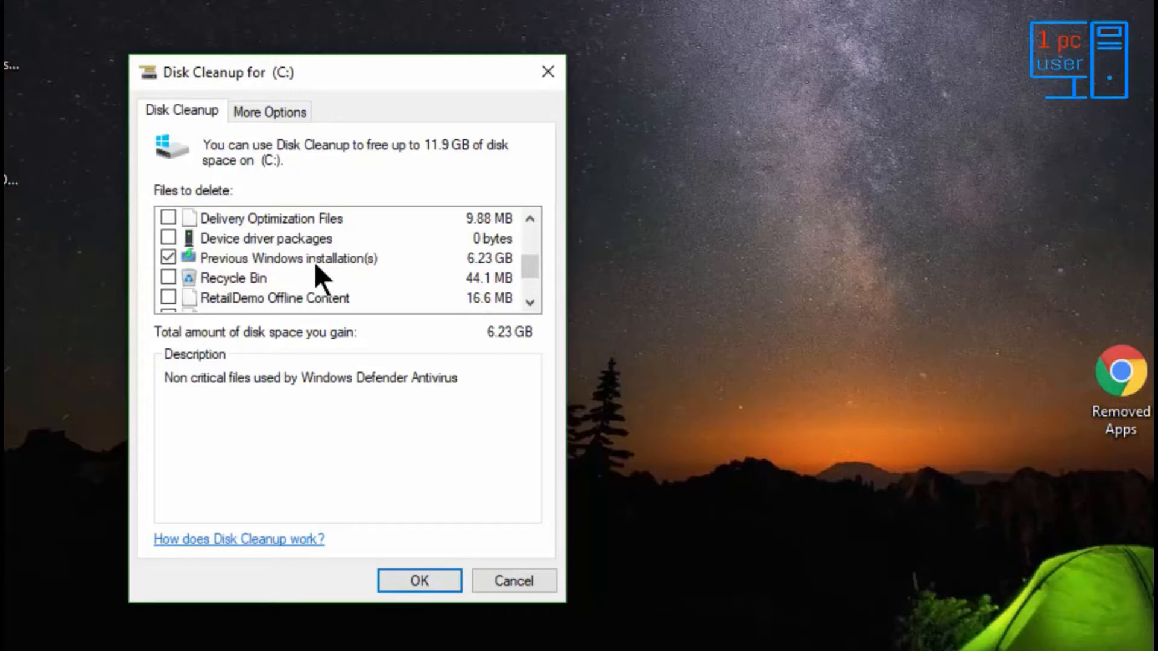
mouse_move(480, 277)
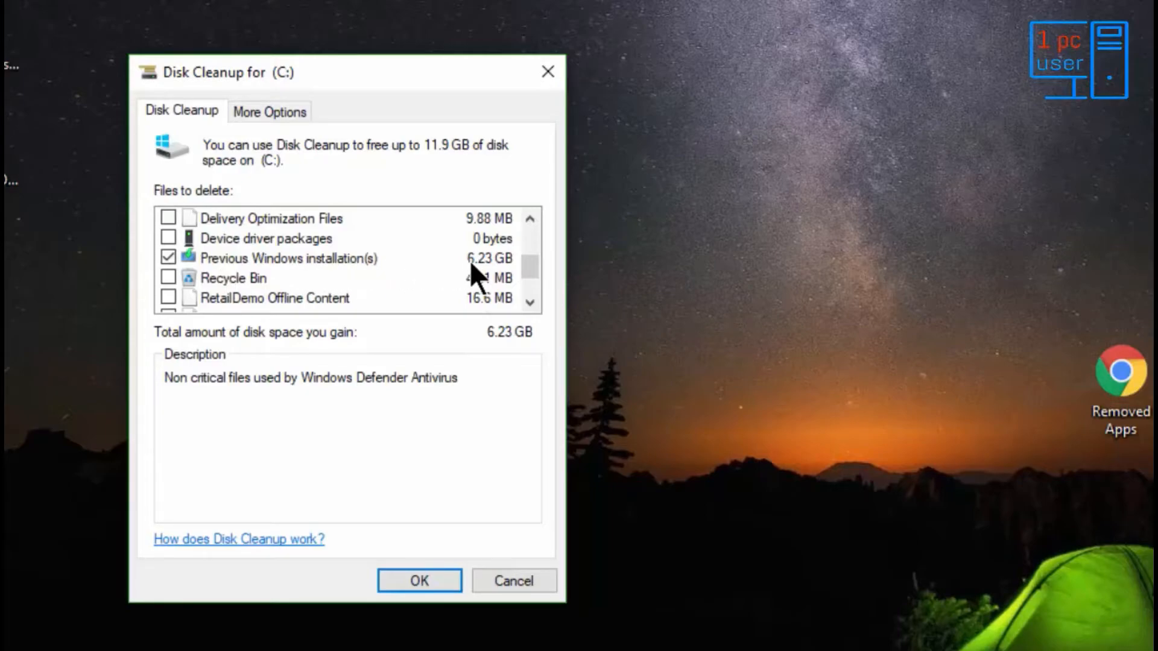
mouse_move(442, 284)
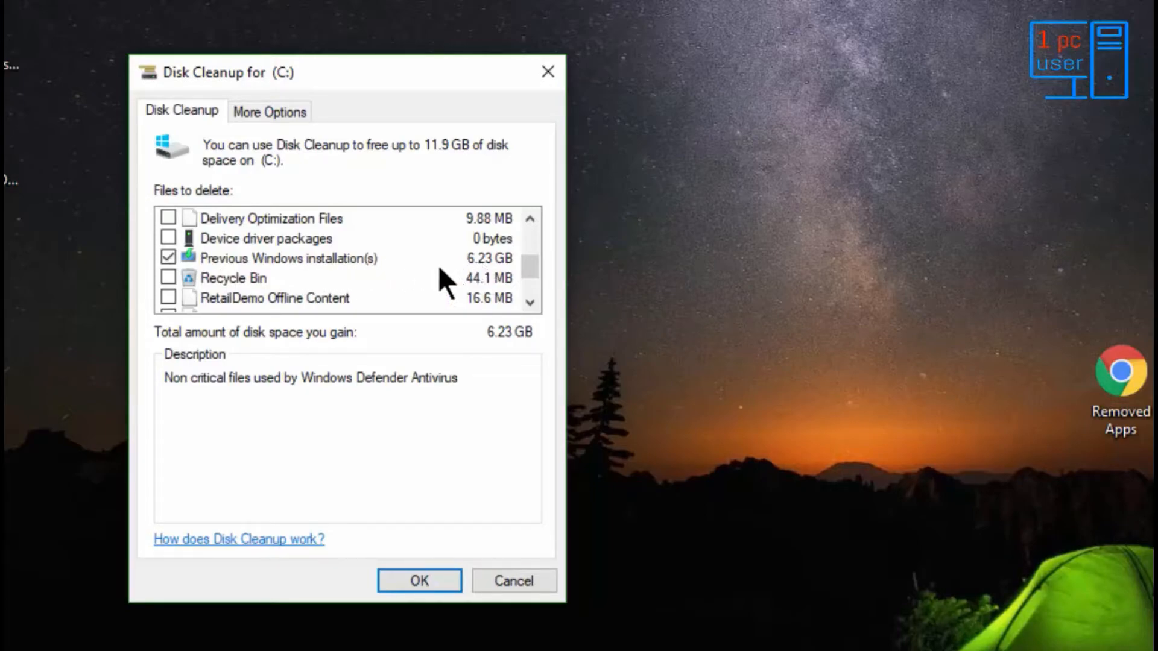
click(419, 582)
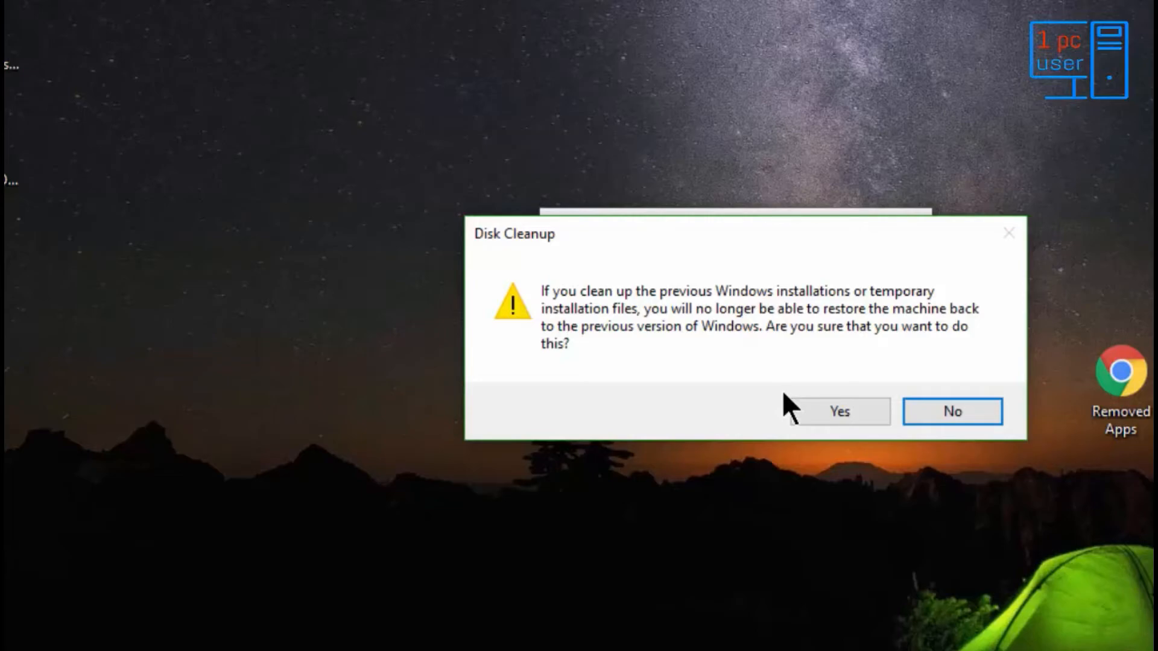
Answer Yes to the warning to delete the previous Windows installation(s)
click(839, 412)
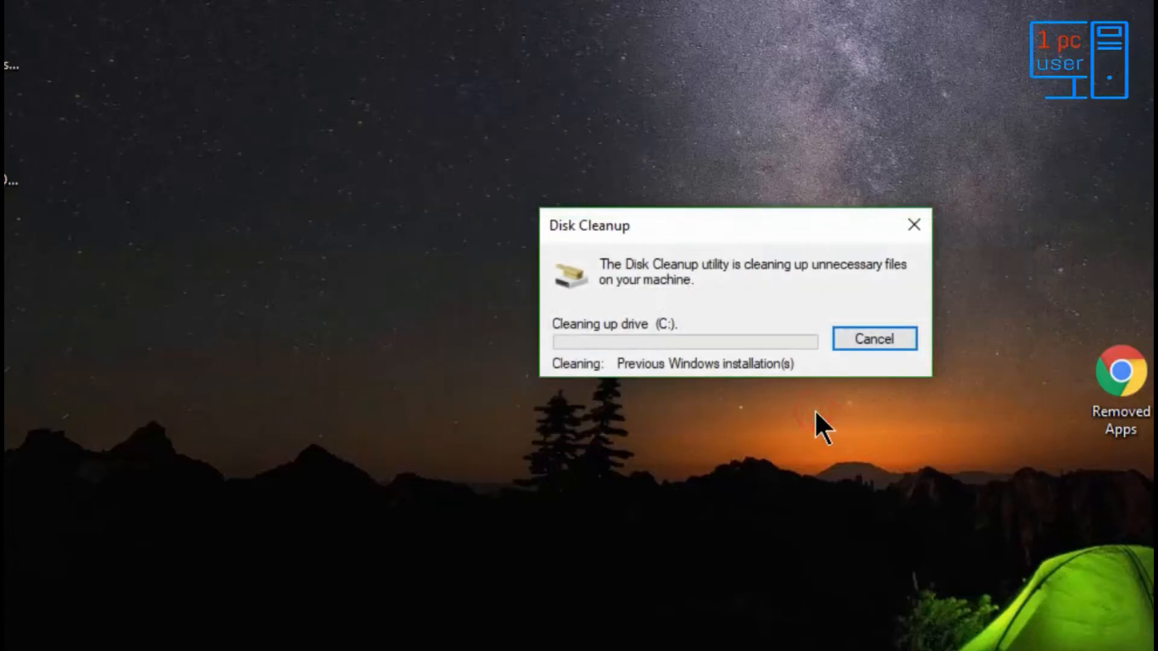